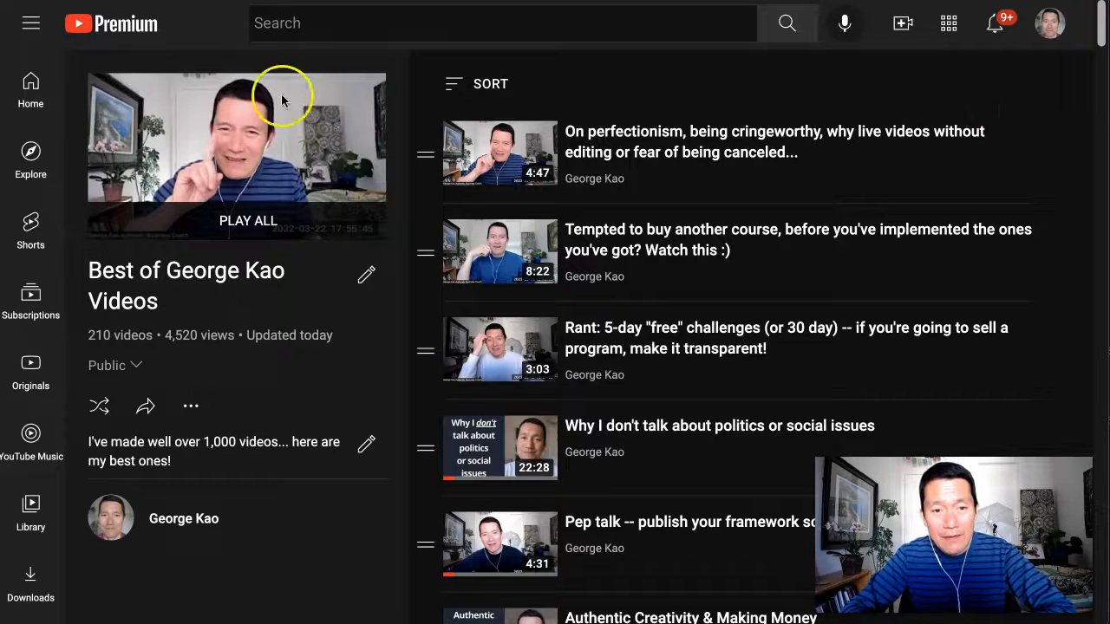
mouse_move(260, 187)
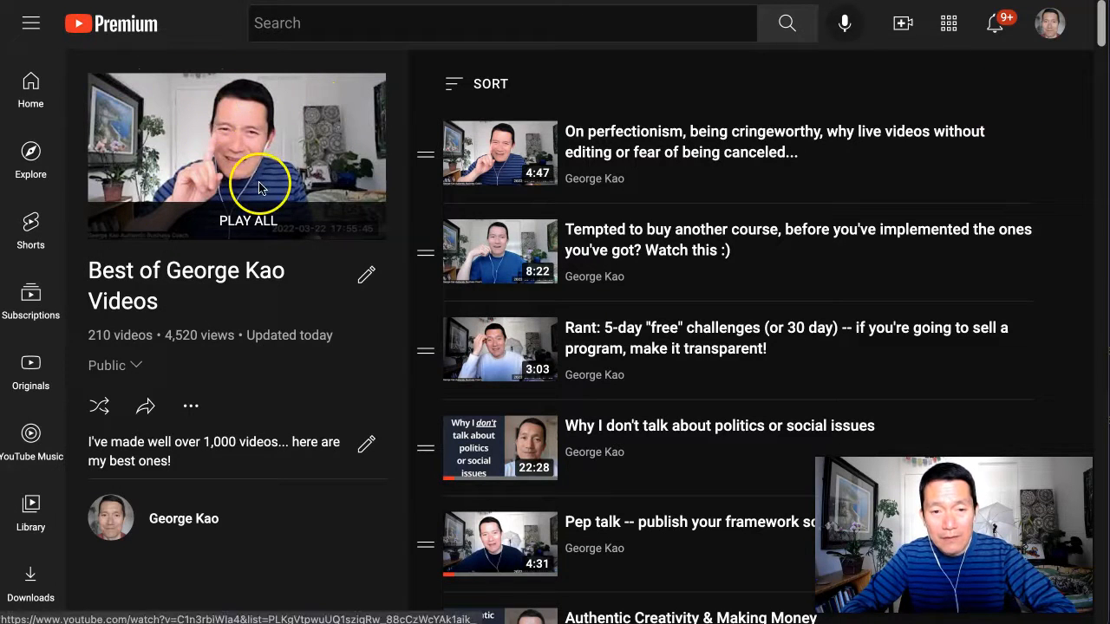
mouse_move(343, 153)
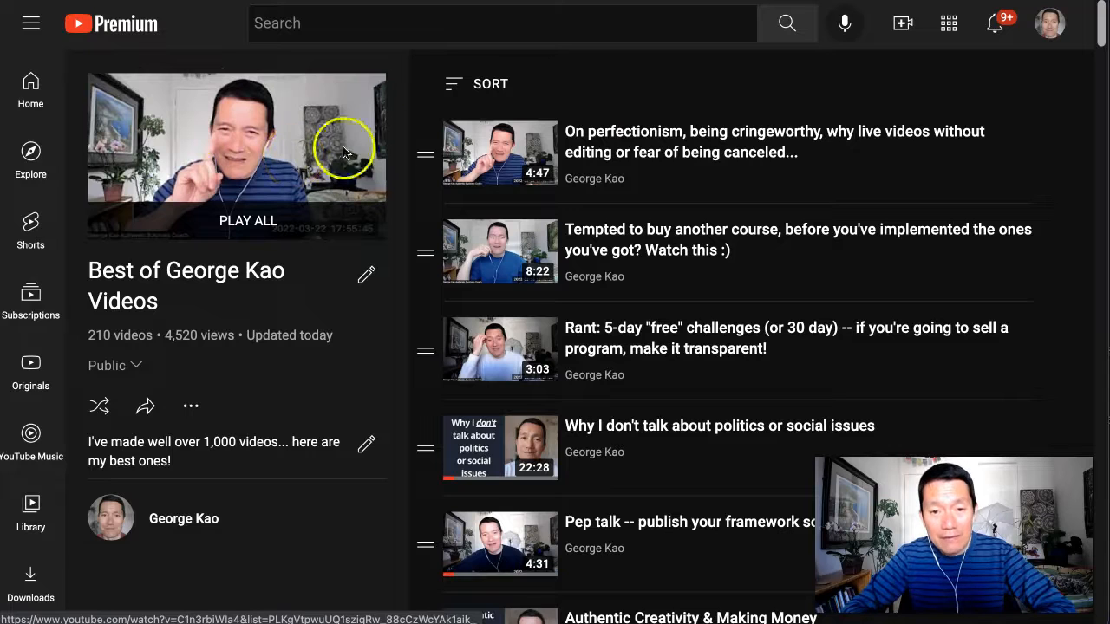
mouse_move(652, 142)
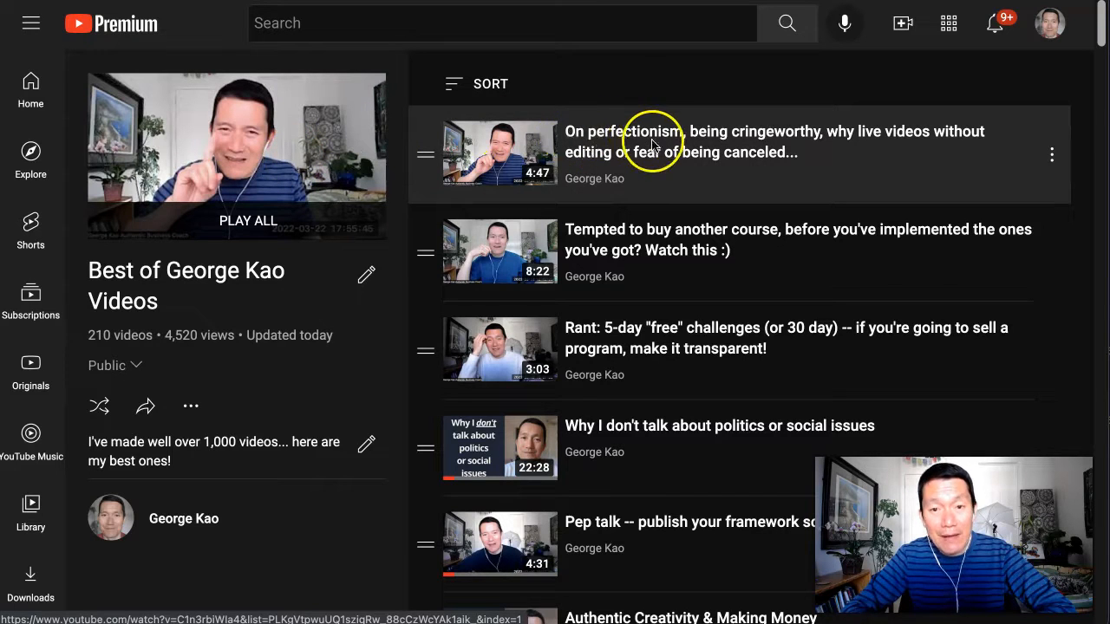
mouse_move(1078, 90)
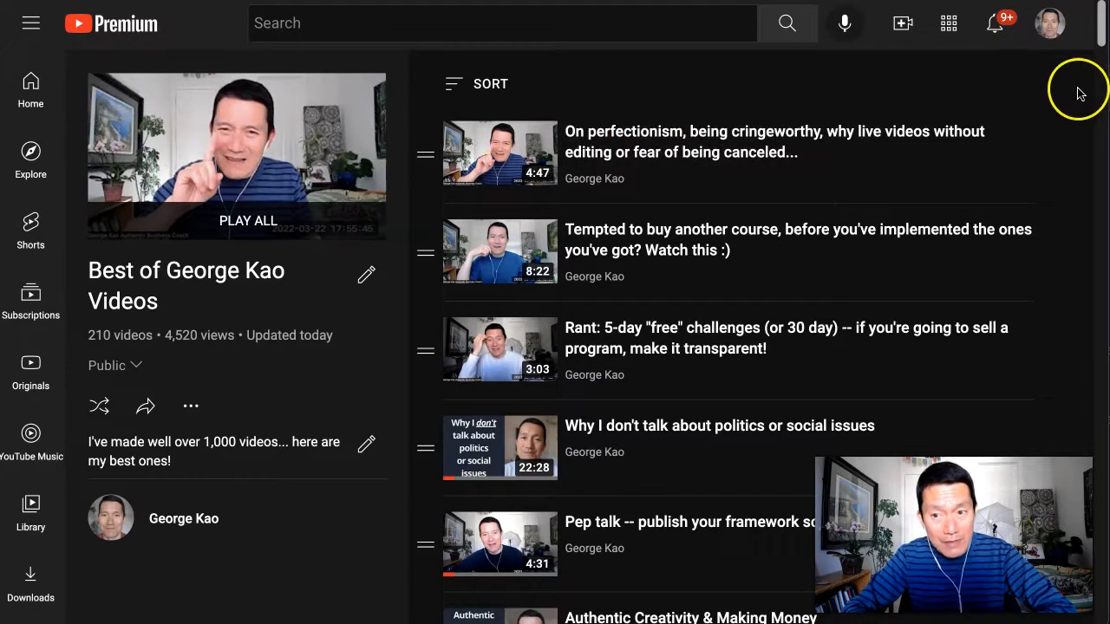
mouse_move(202, 114)
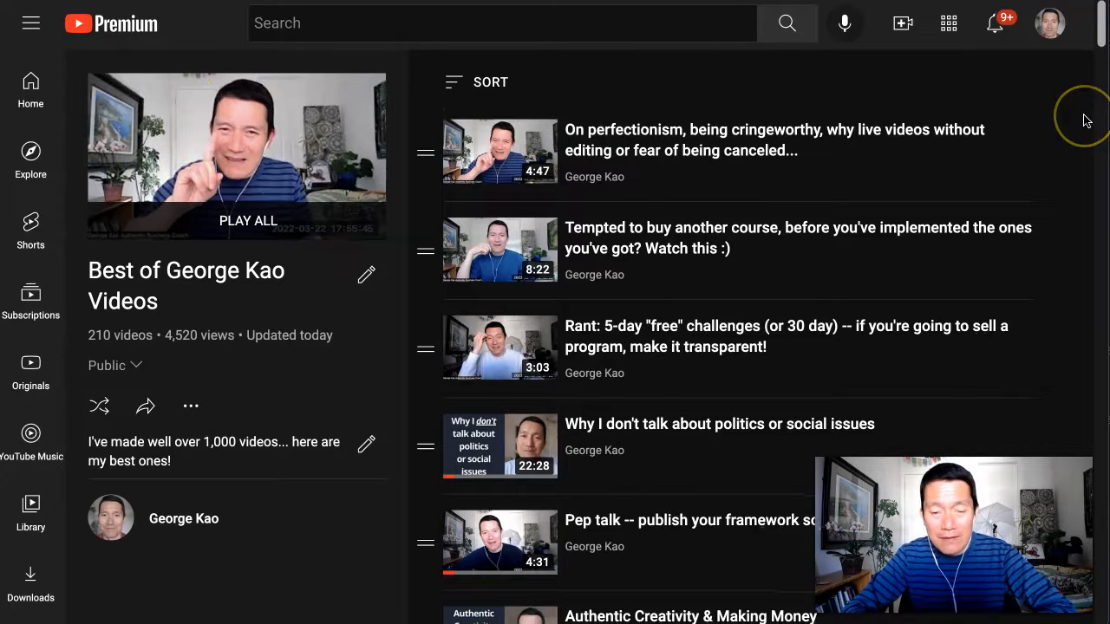
Scroll the 'Best of George Kao Videos' playlist down to the Authentic Creativity & Making Money video.
scroll(down, 3)
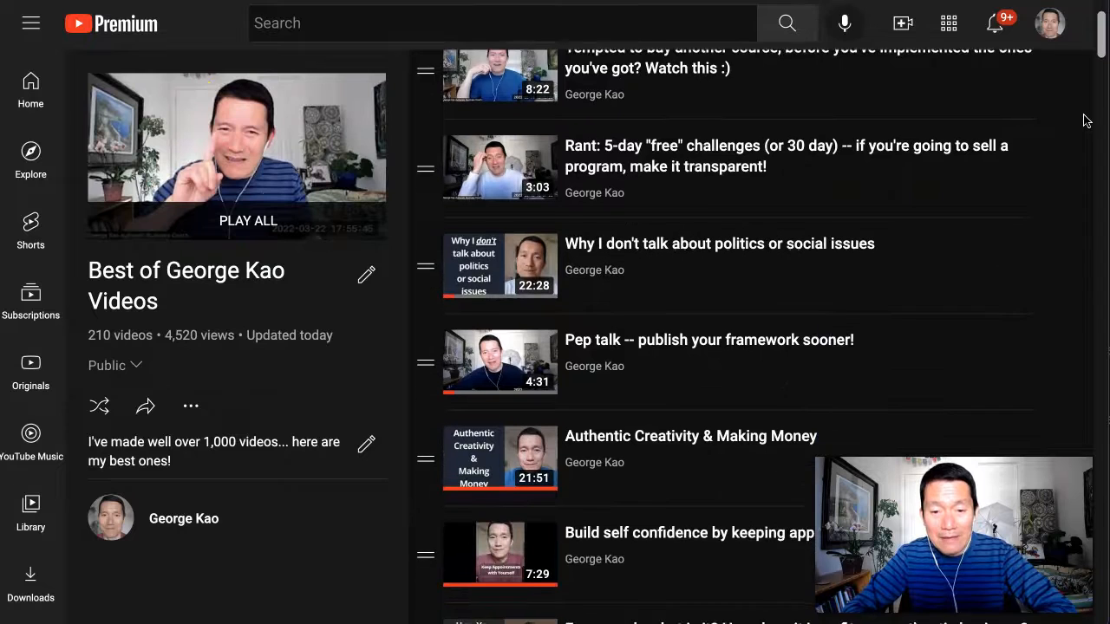
scroll(down, 3)
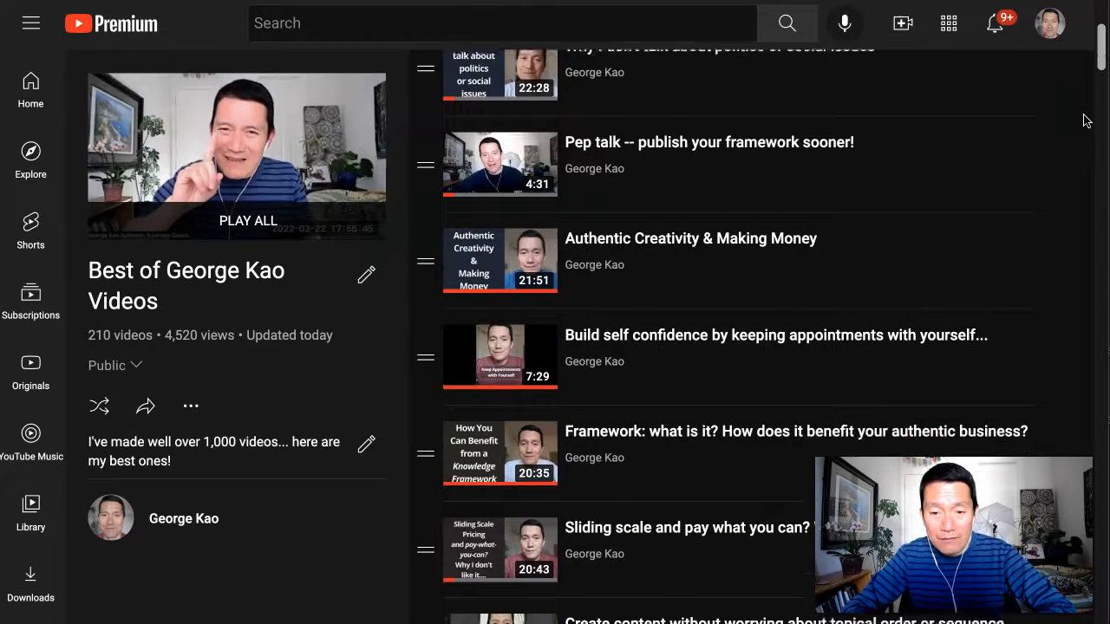
scroll(down, 3)
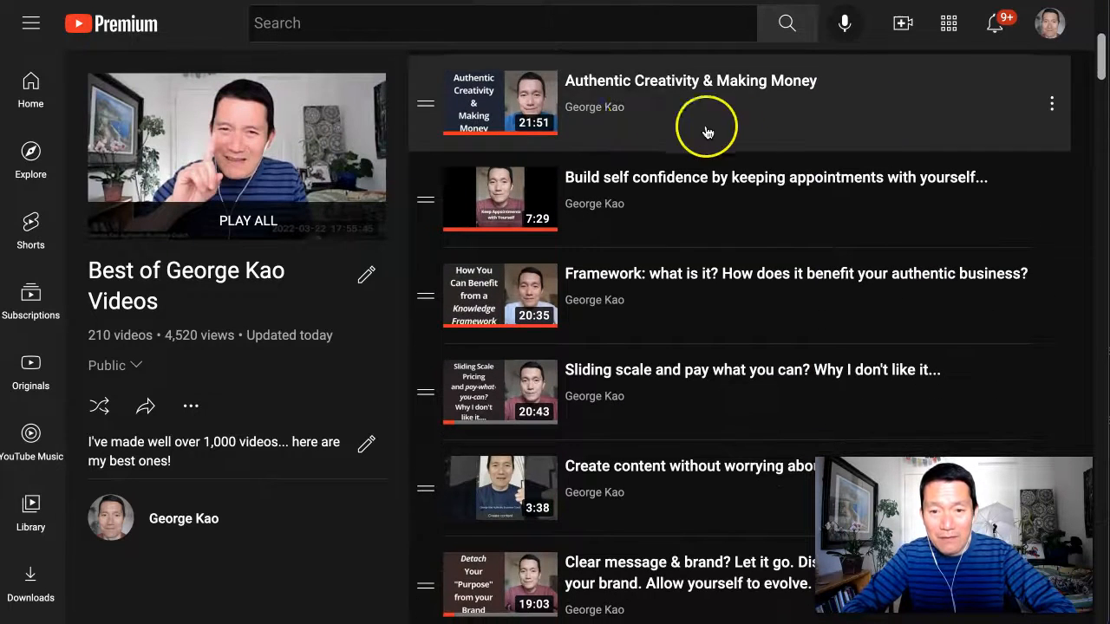
mouse_move(1031, 118)
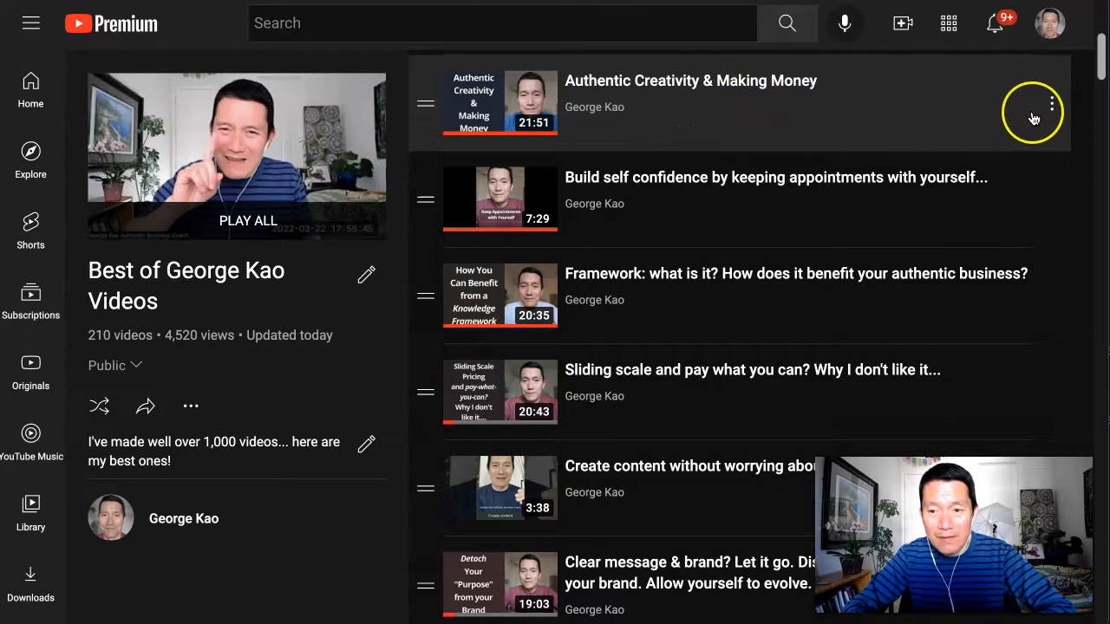
mouse_move(1055, 104)
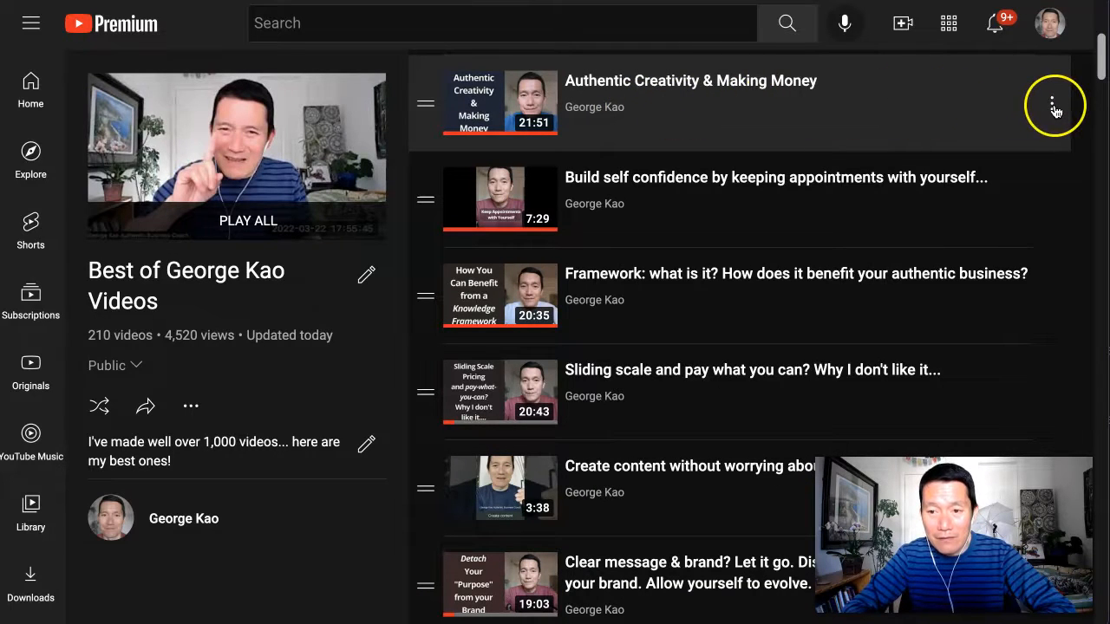
Set 'Authentic Creativity & Making Money' as the playlist thumbnail from its options menu.
click(1051, 103)
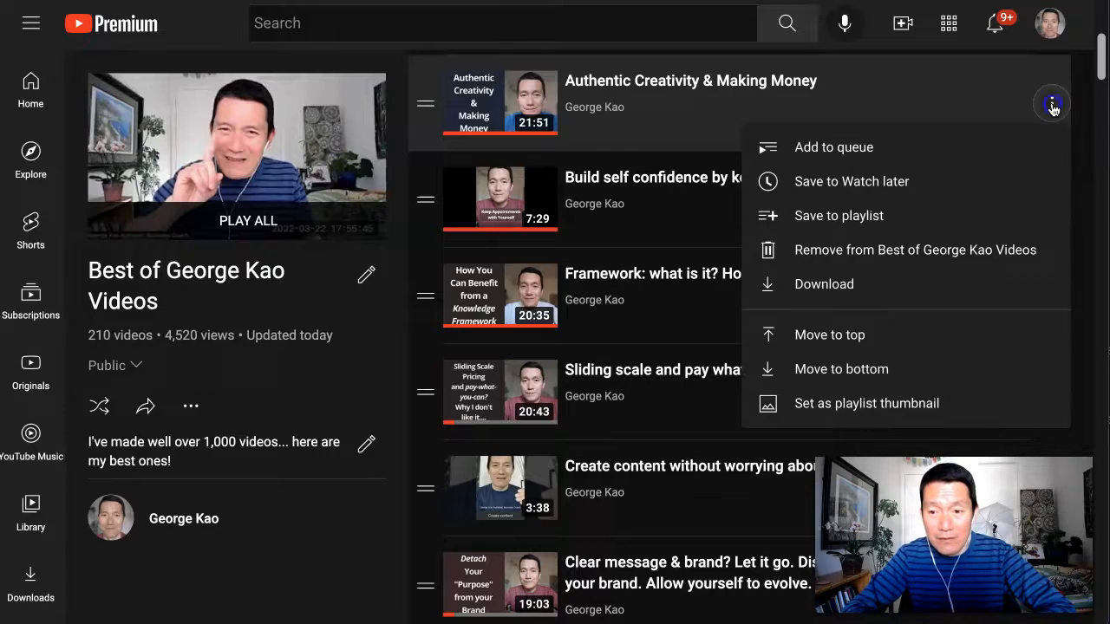
mouse_move(877, 403)
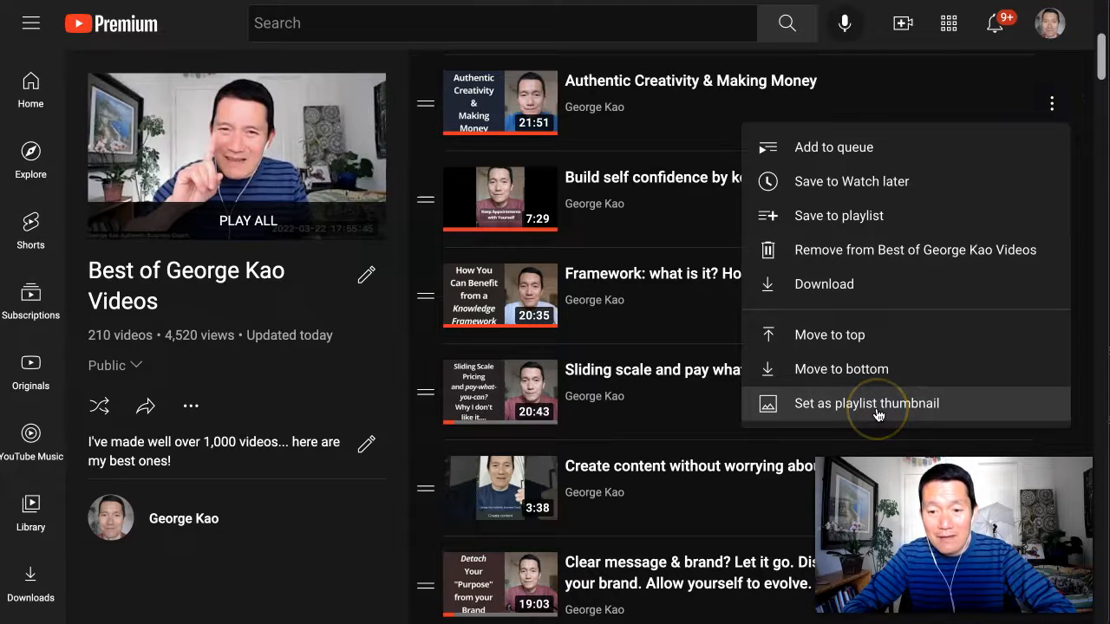
click(866, 402)
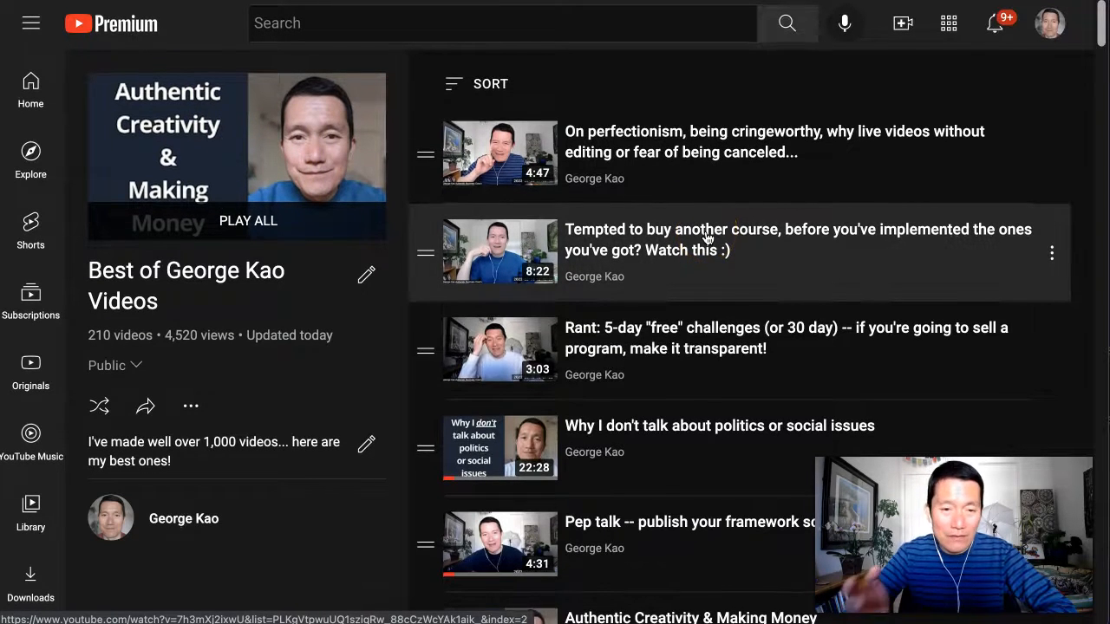
mouse_move(873, 93)
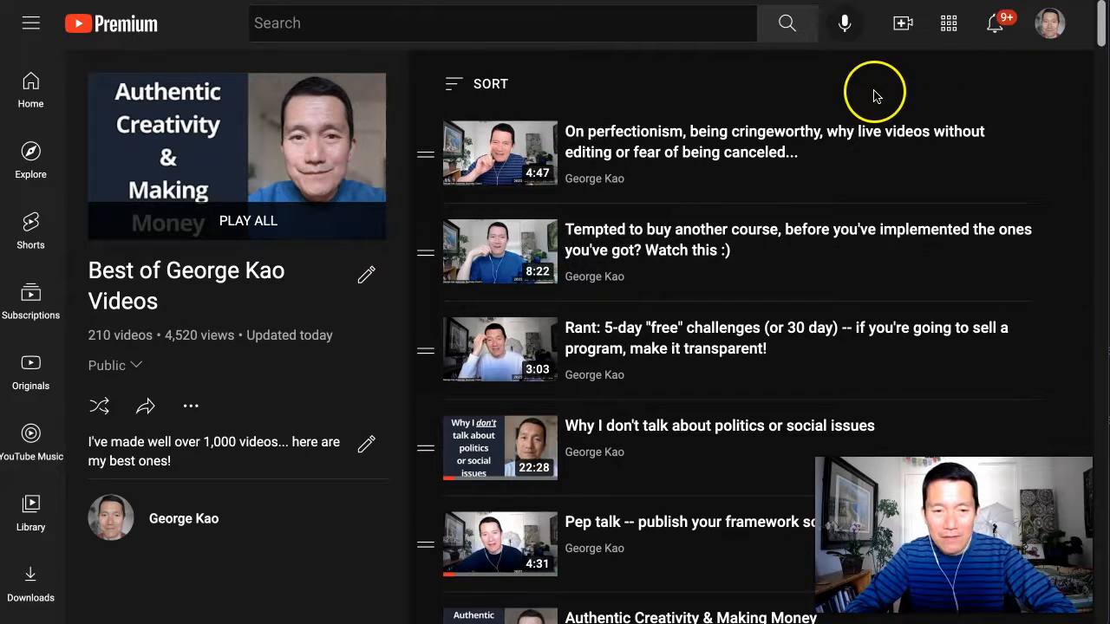
mouse_move(255, 236)
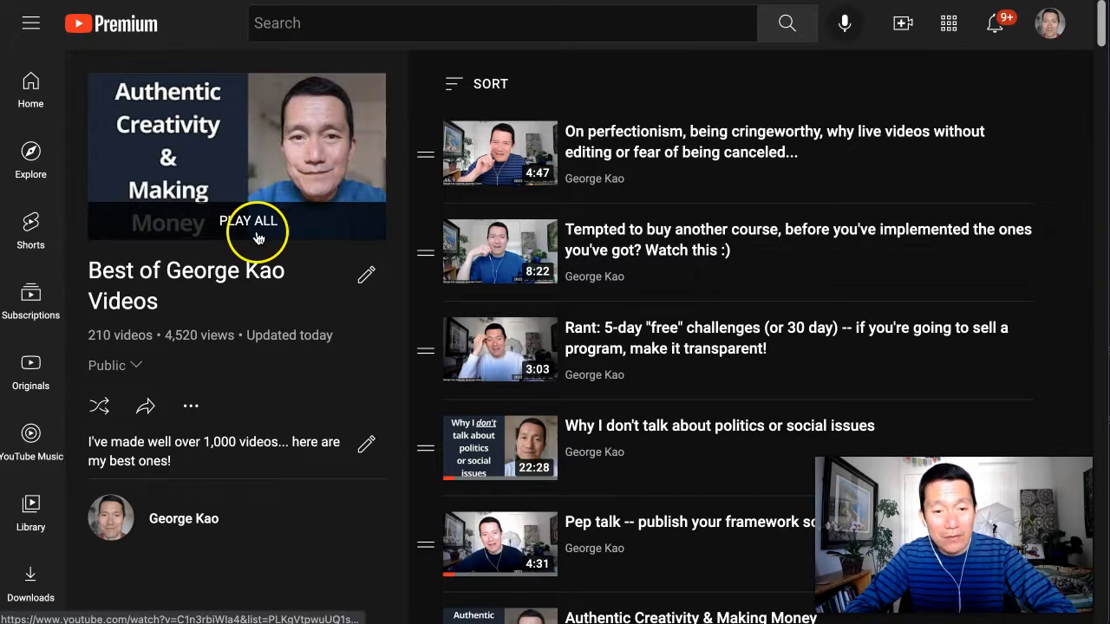
mouse_move(170, 142)
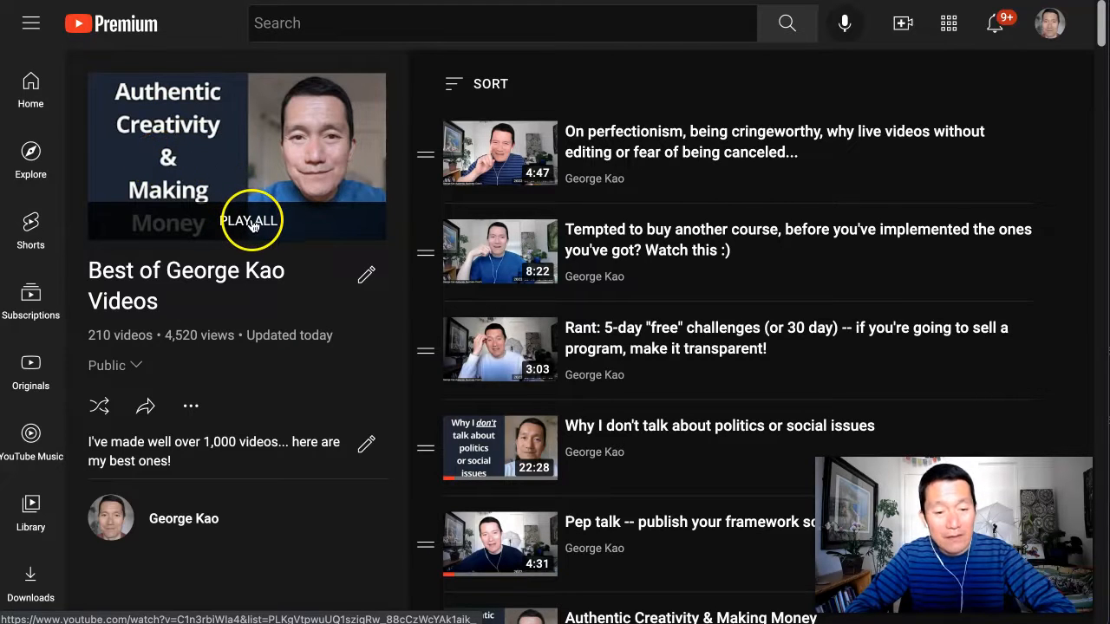
mouse_move(667, 147)
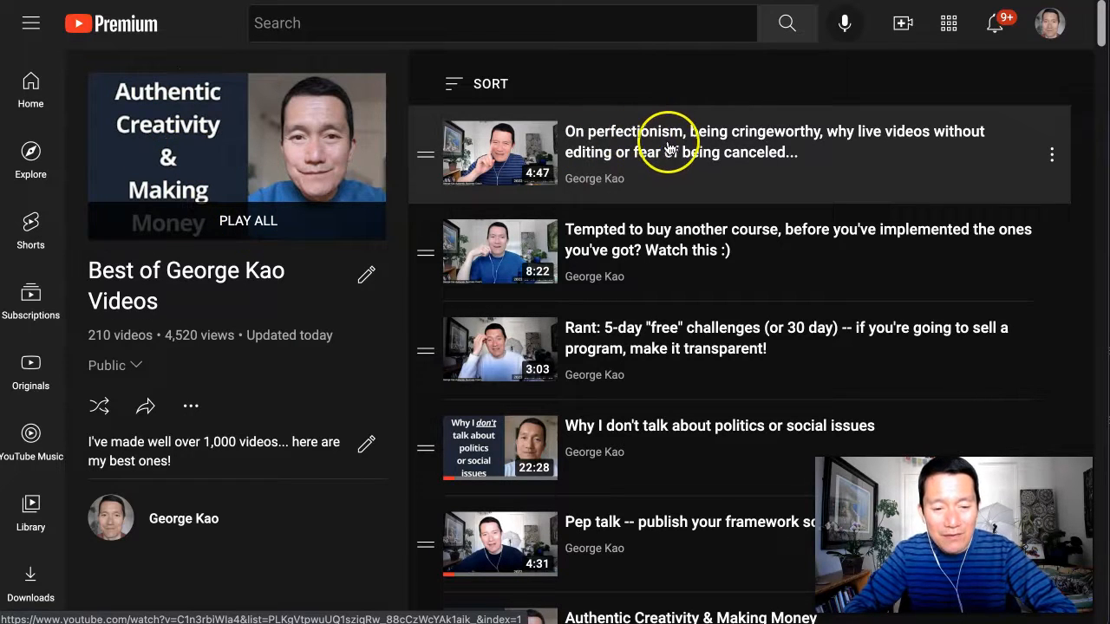
mouse_move(645, 142)
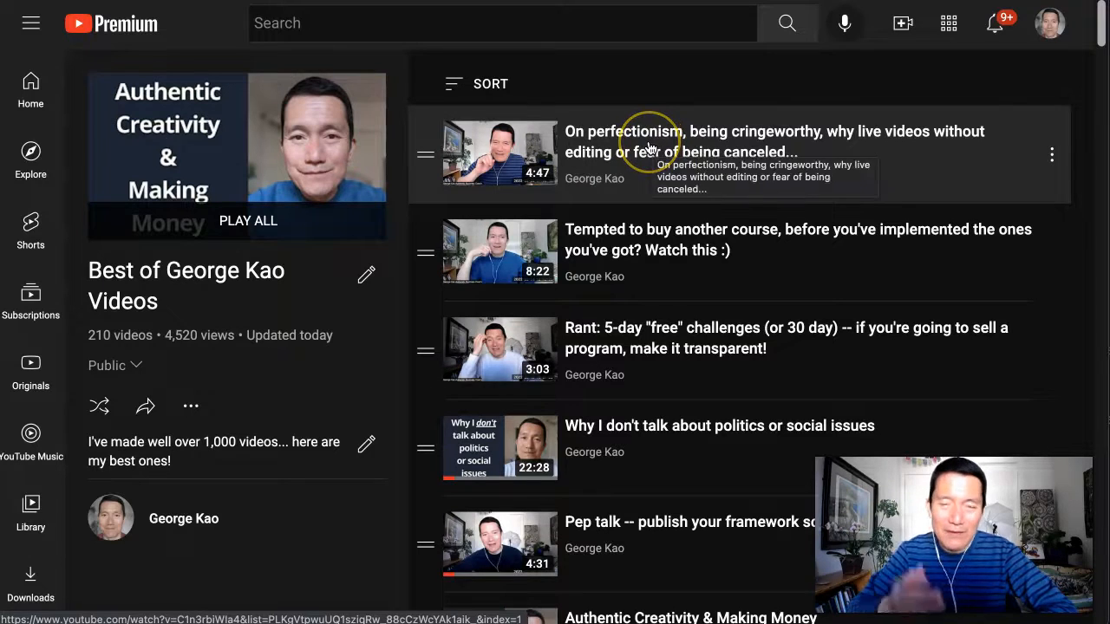
mouse_move(804, 191)
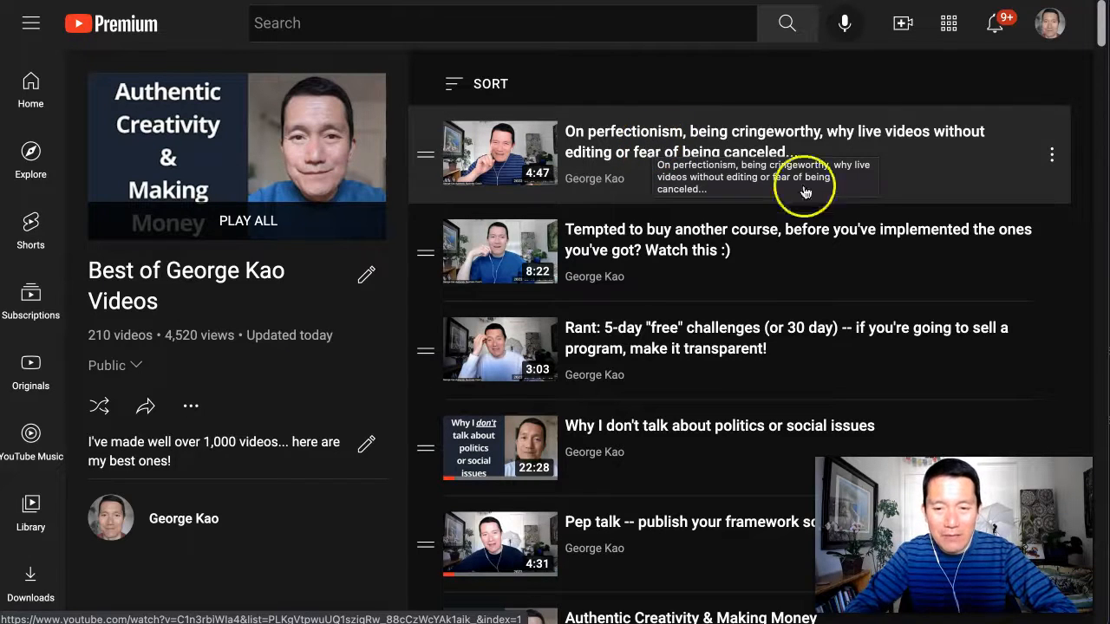
mouse_move(693, 250)
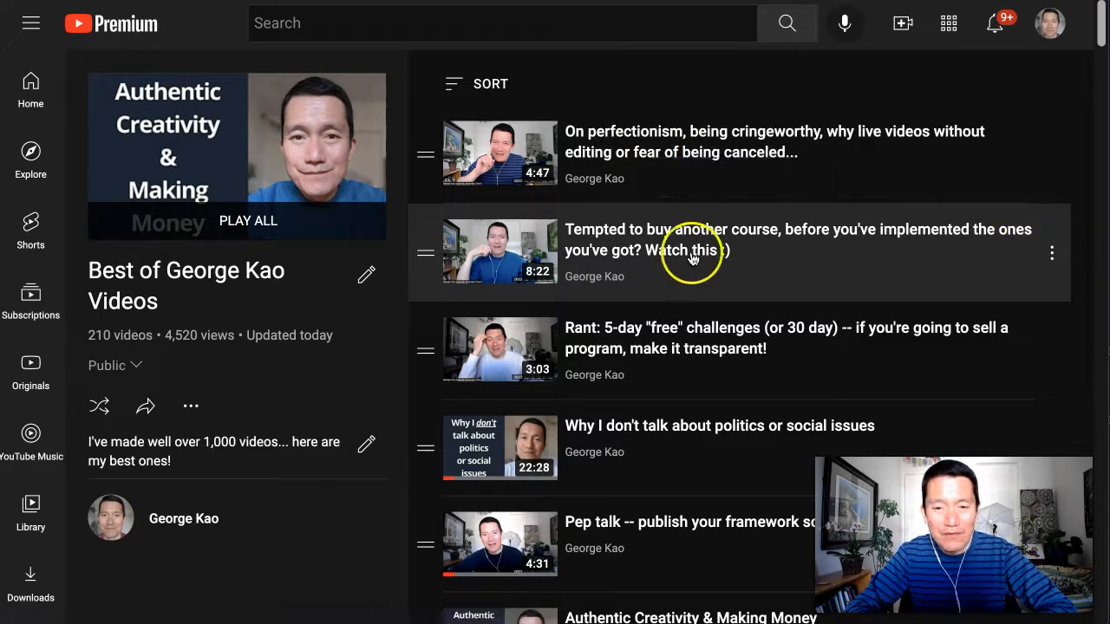
mouse_move(101, 593)
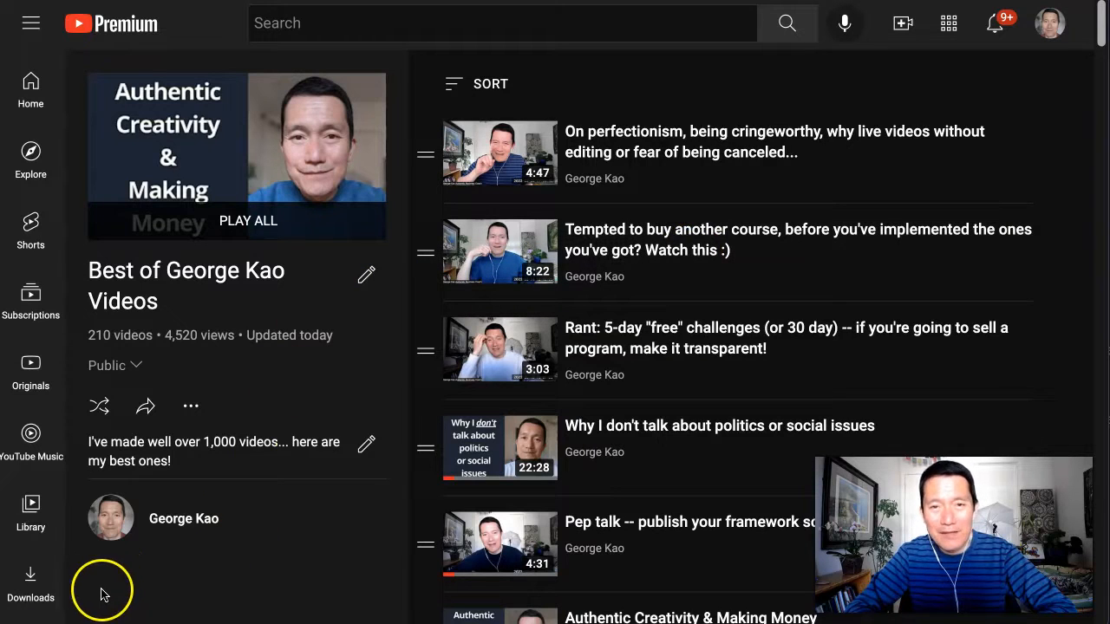